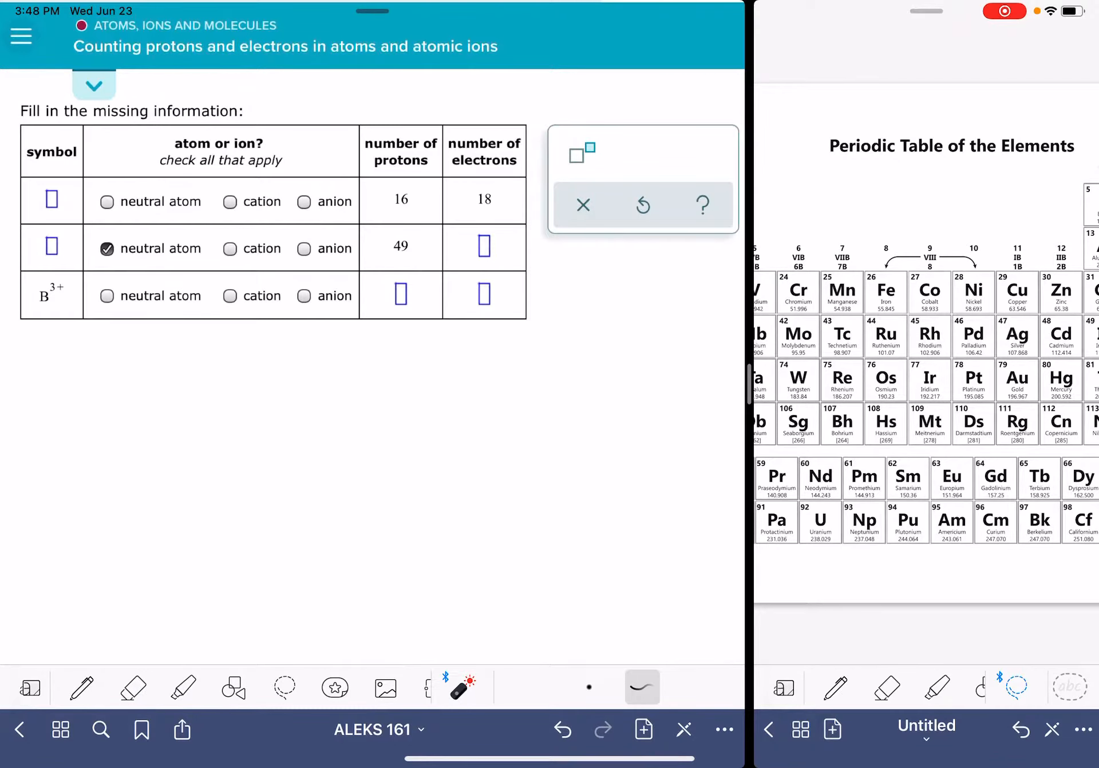
Draw + and − arrows labelling cation and anion, then strike through 'neutral atom' in row one.
{"action": "left_click_drag", "start_coordinate": [56, 95], "coordinate": [554, 39]}
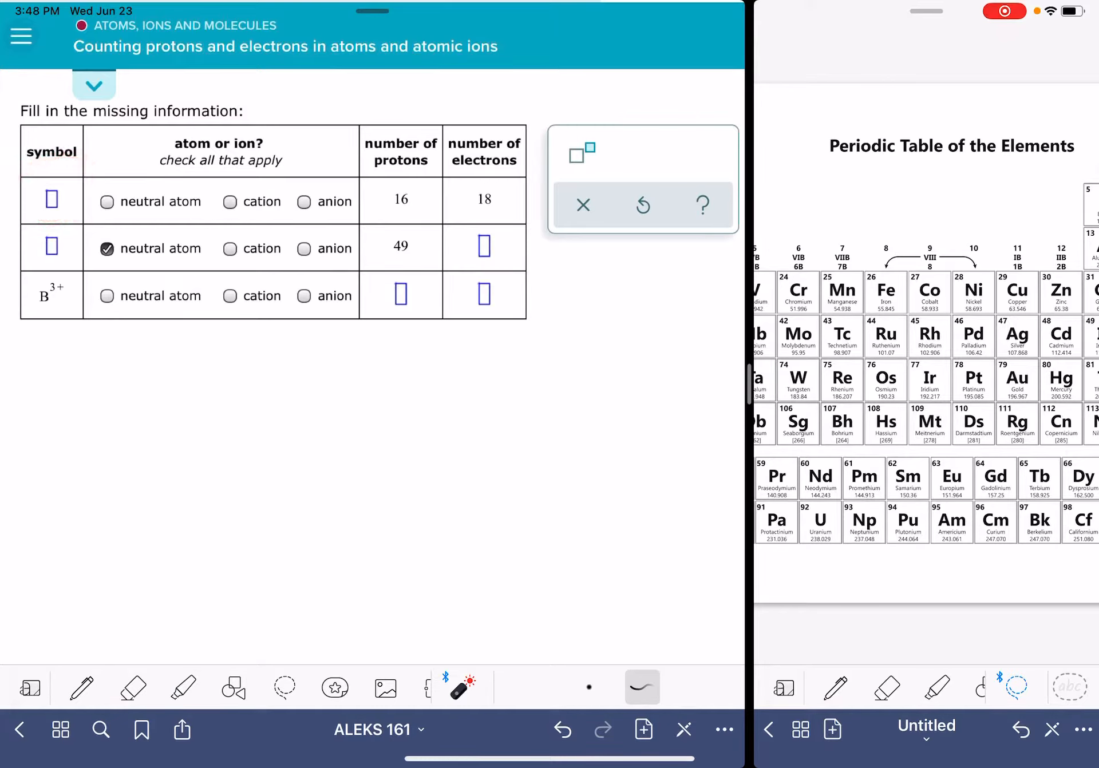
{"action": "left_click_drag", "start_coordinate": [77, 273], "coordinate": [21, 329]}
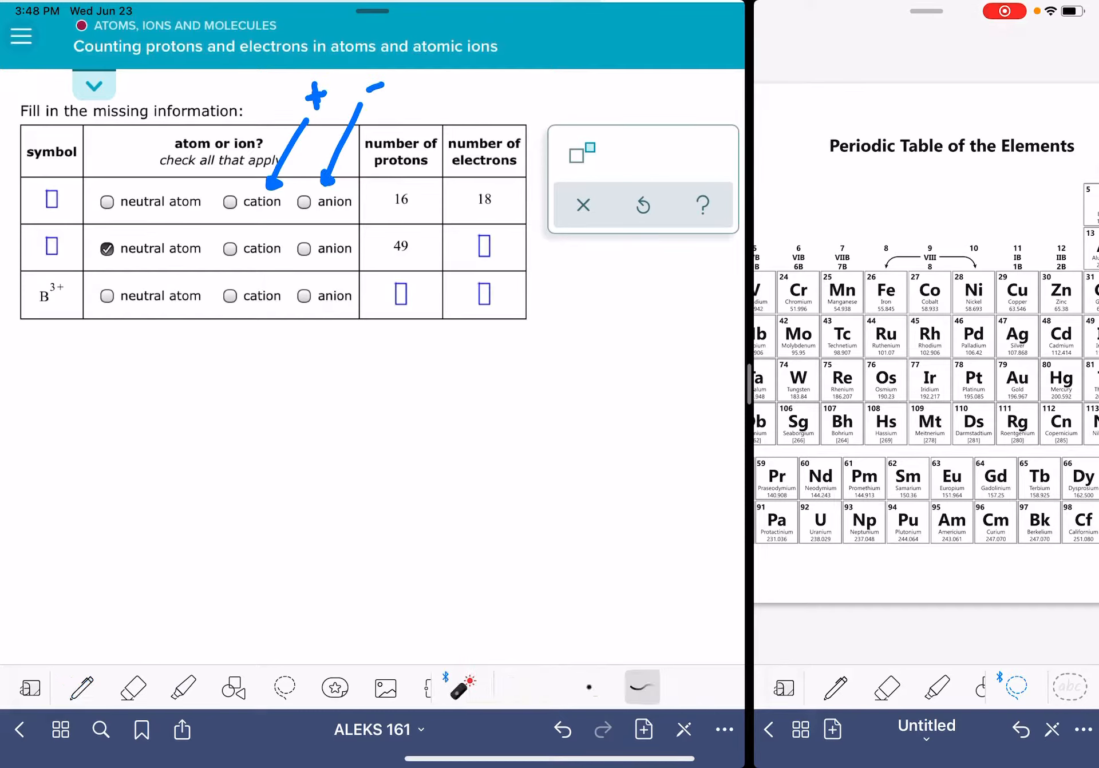
{"action": "left_click_drag", "start_coordinate": [449, 98], "coordinate": [420, 154]}
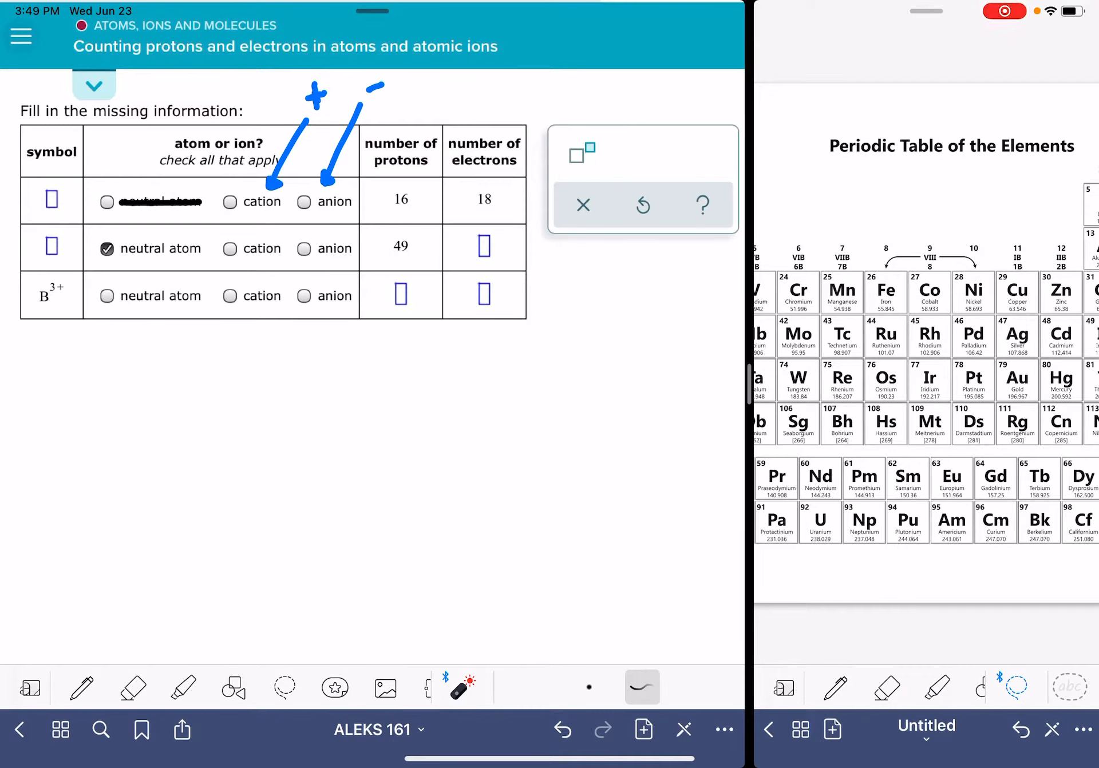
In black ink, fill the anion bubble and write S as the first row's symbol.
{"action": "left_click", "coordinate": [304, 201]}
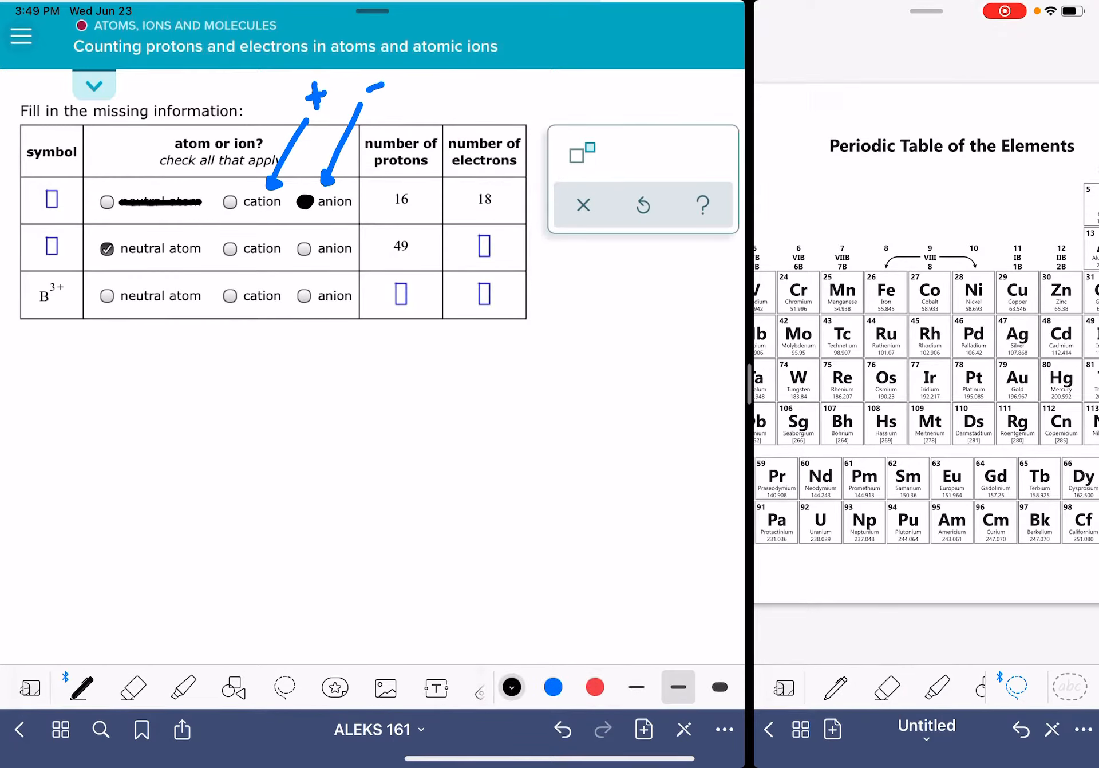
{"action": "left_click_drag", "start_coordinate": [505, 119], "coordinate": [491, 224]}
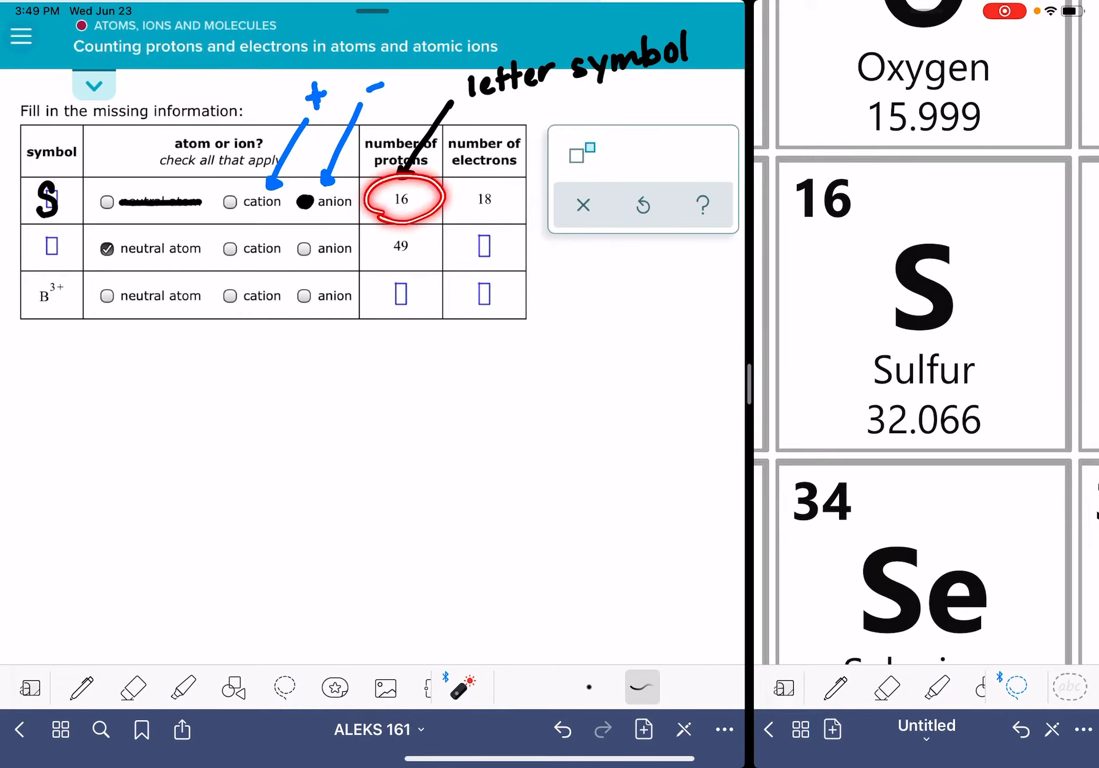
Write the superscript 2− beside S, then enter 49 as the second row's electron count.
{"action": "left_click_drag", "start_coordinate": [455, 196], "coordinate": [511, 204]}
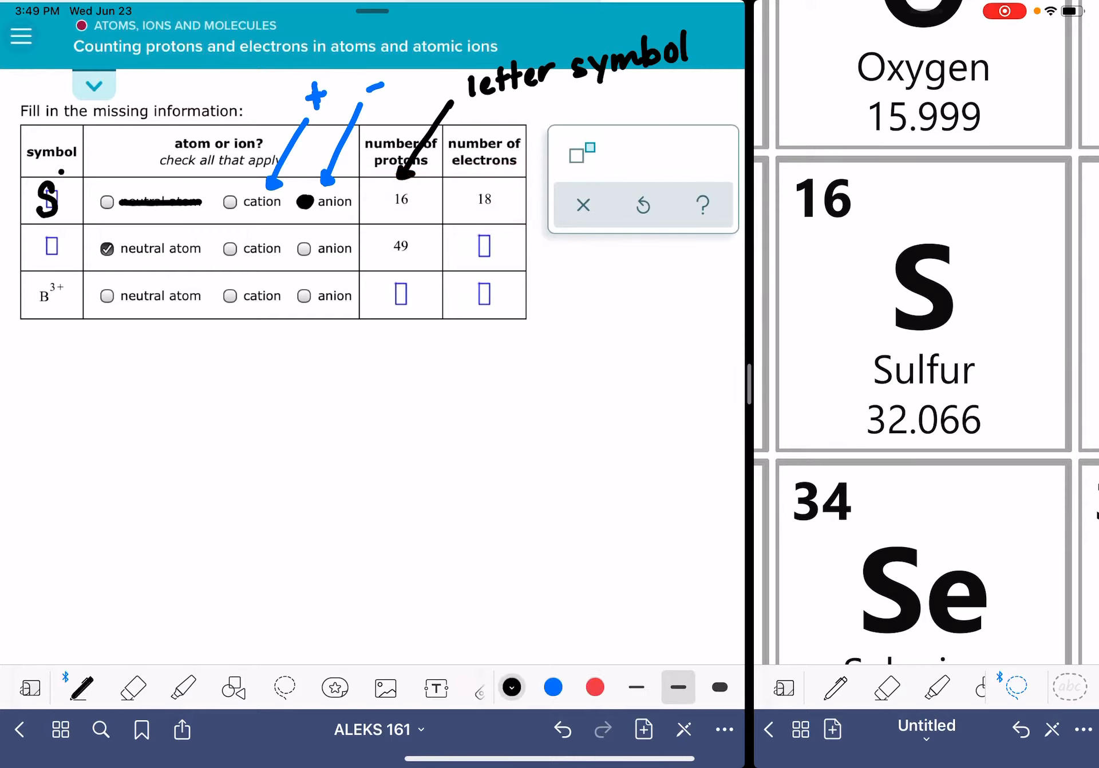
{"action": "type", "text": "2"}
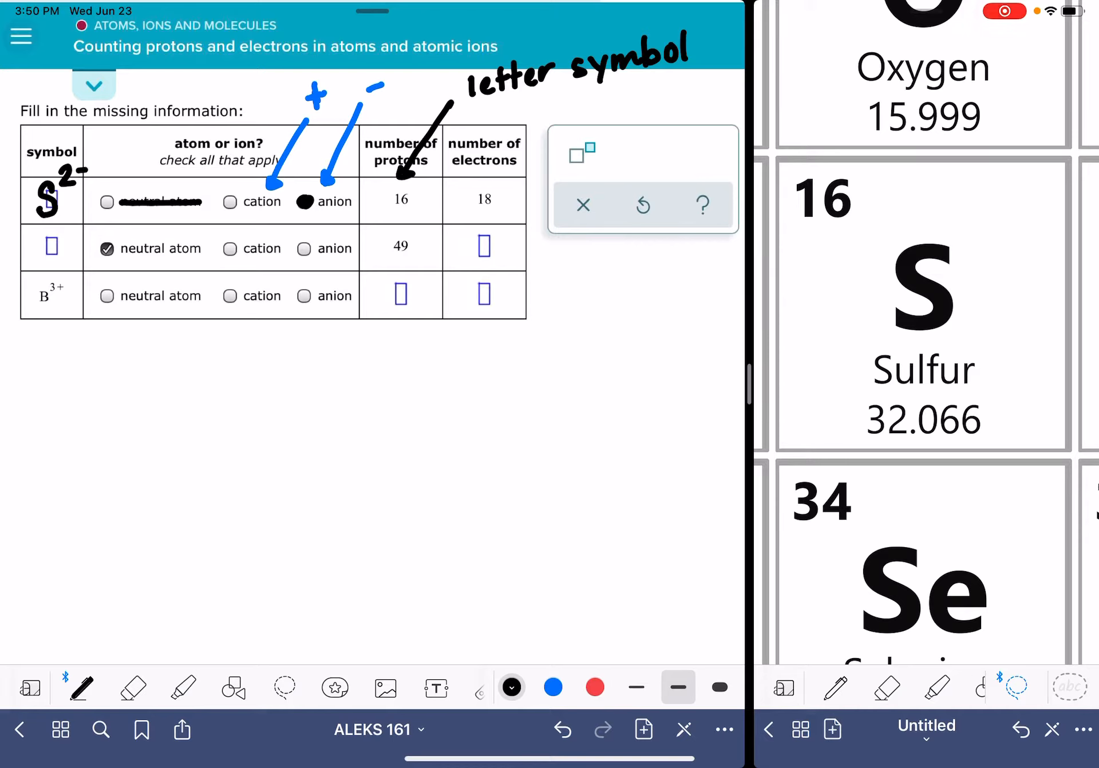
{"action": "left_click", "coordinate": [511, 687]}
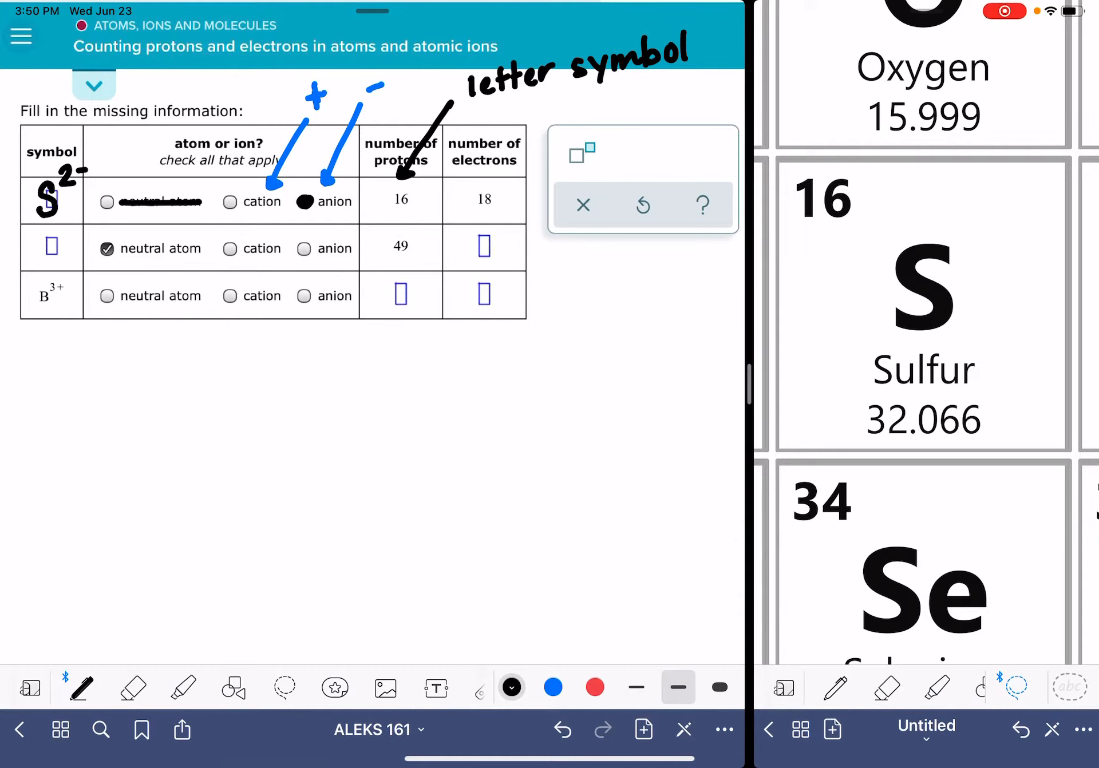
{"action": "type", "text": "49"}
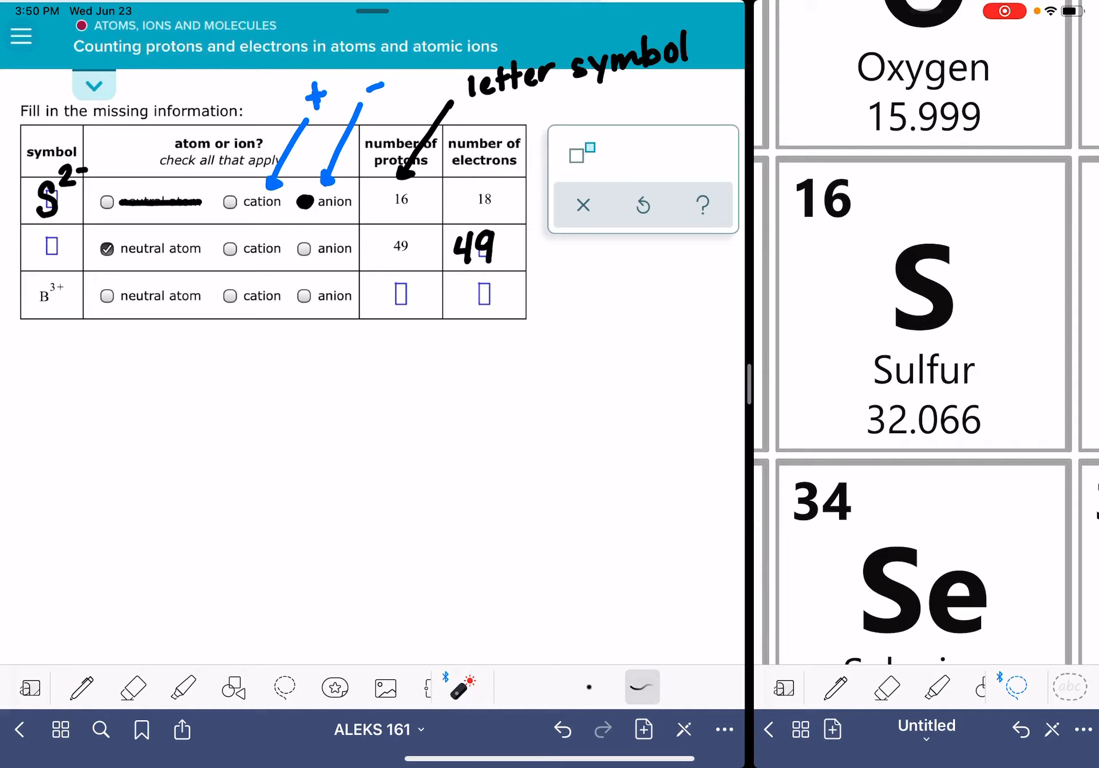
Pan the periodic table to element 49 and handwrite In as the second row's symbol.
{"action": "left_click_drag", "start_coordinate": [39, 242], "coordinate": [66, 255]}
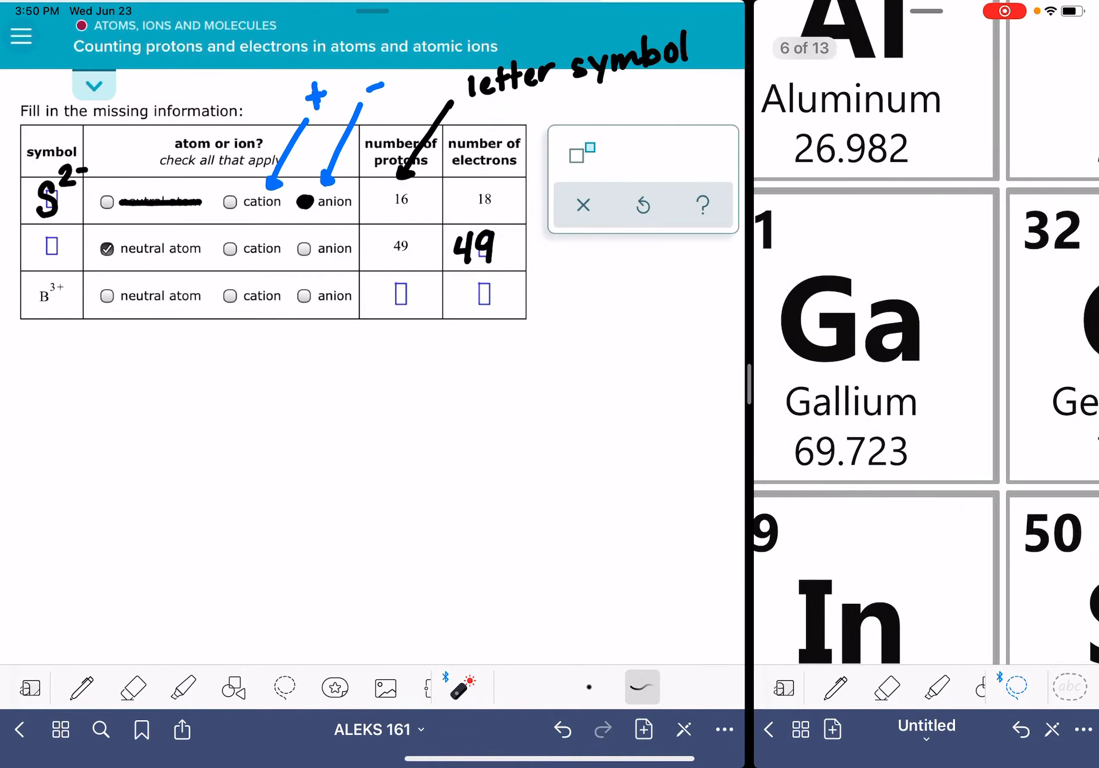
{"action": "scroll", "scroll_direction": "down", "scroll_amount": 3}
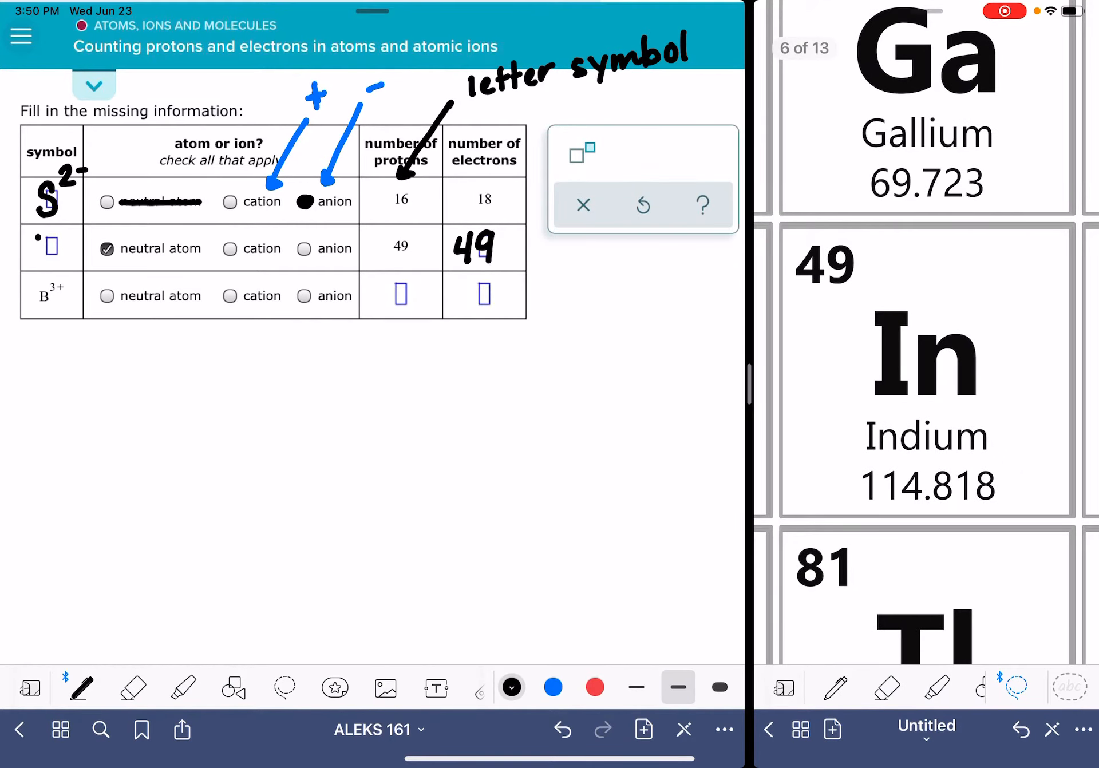
{"action": "type", "text": "In"}
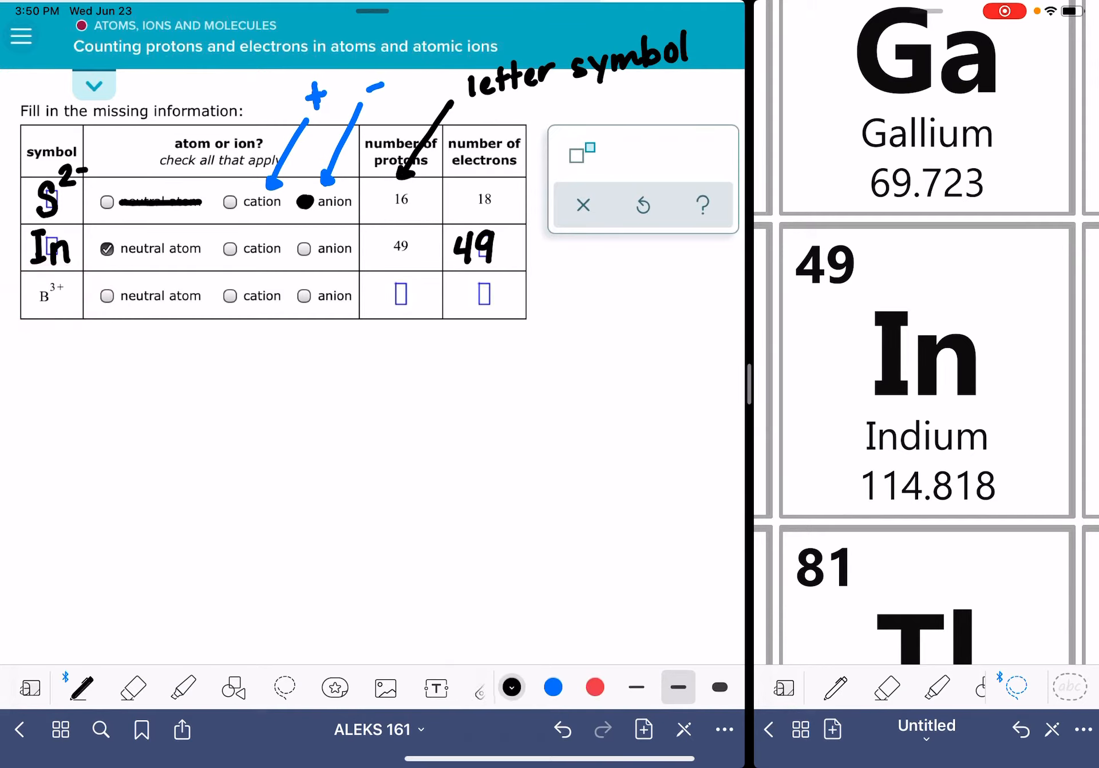
{"action": "left_click", "coordinate": [106, 295]}
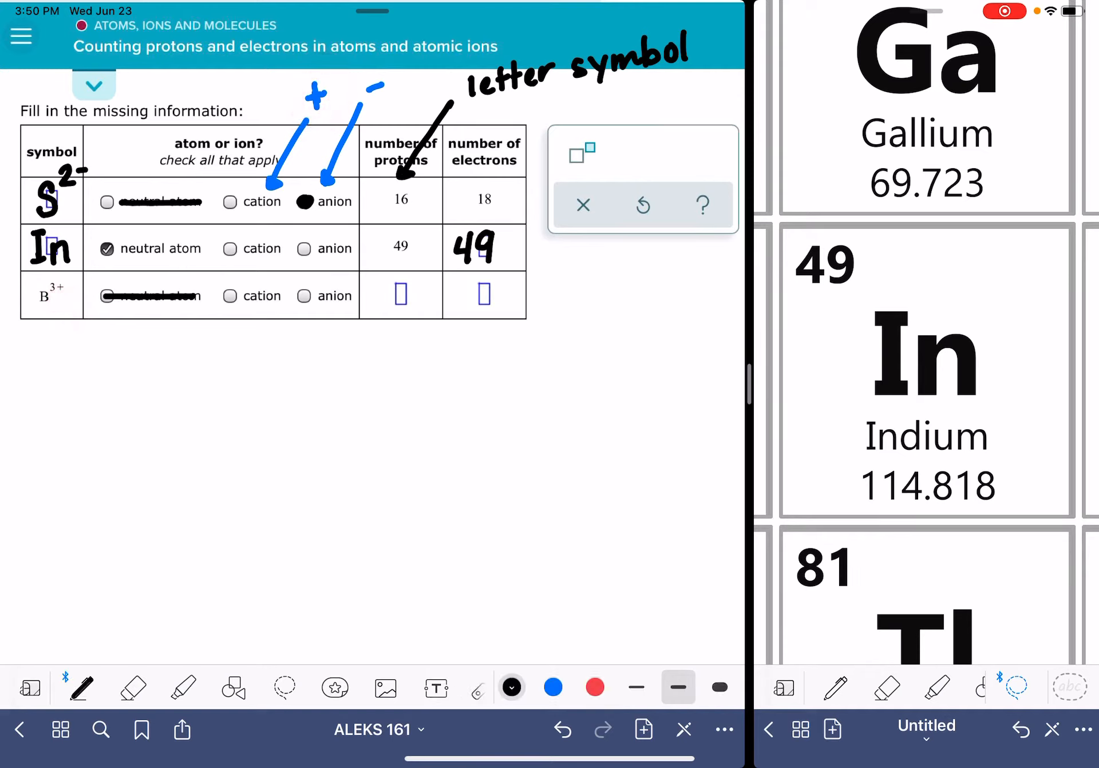
Mark the B3+ row as a cation and write 5 as its proton count.
{"action": "left_click", "coordinate": [229, 296]}
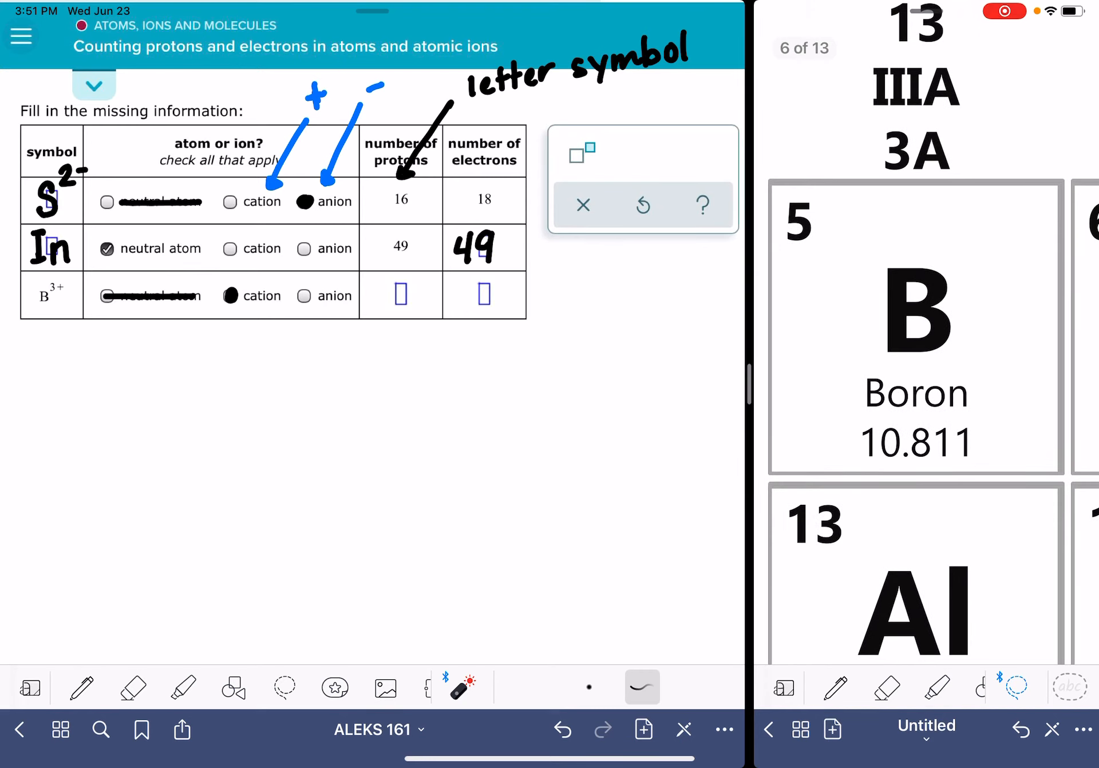
{"action": "left_click_drag", "start_coordinate": [809, 260], "coordinate": [844, 211]}
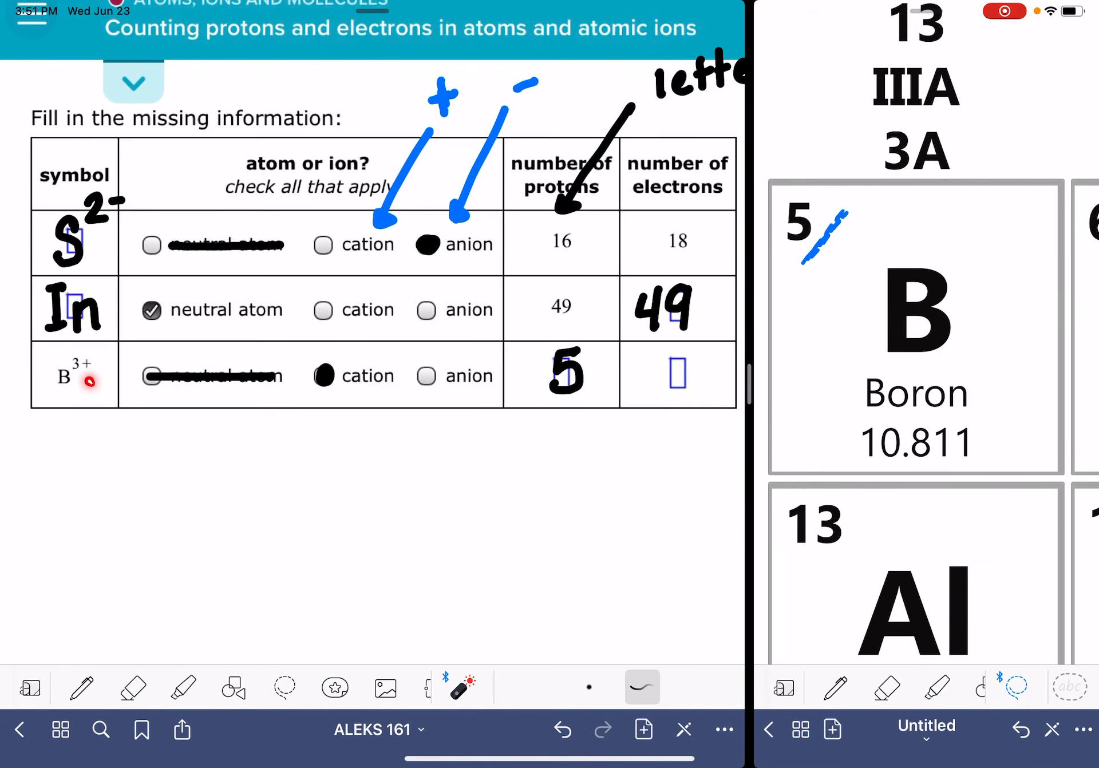
Note under electrons that they are less than 5, then write 2 as the B3+ electron count.
{"action": "left_click_drag", "start_coordinate": [505, 330], "coordinate": [616, 407]}
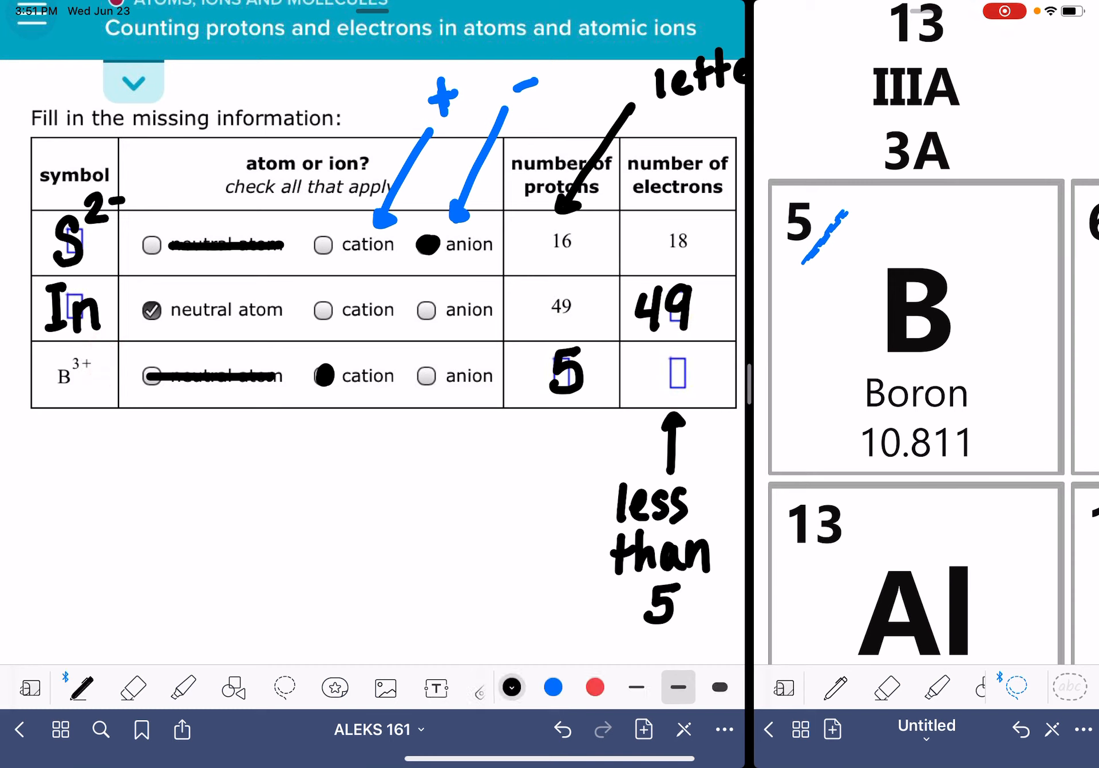
{"action": "type", "text": "2"}
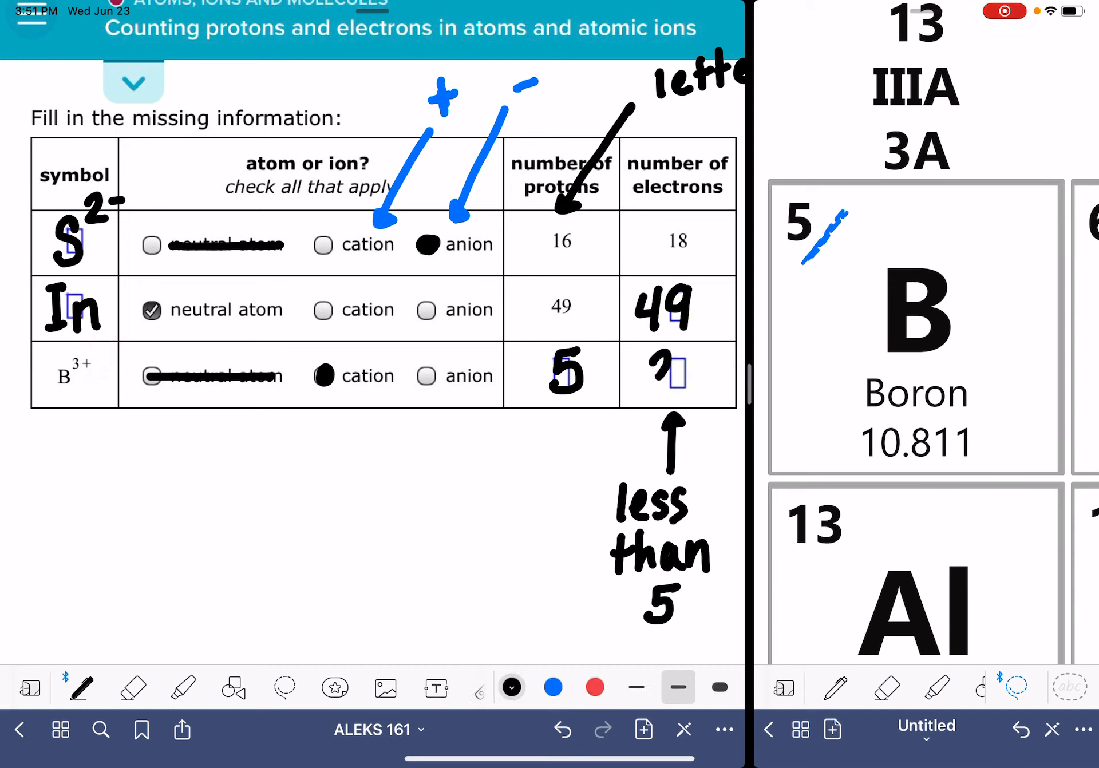
{"action": "type", "text": "2"}
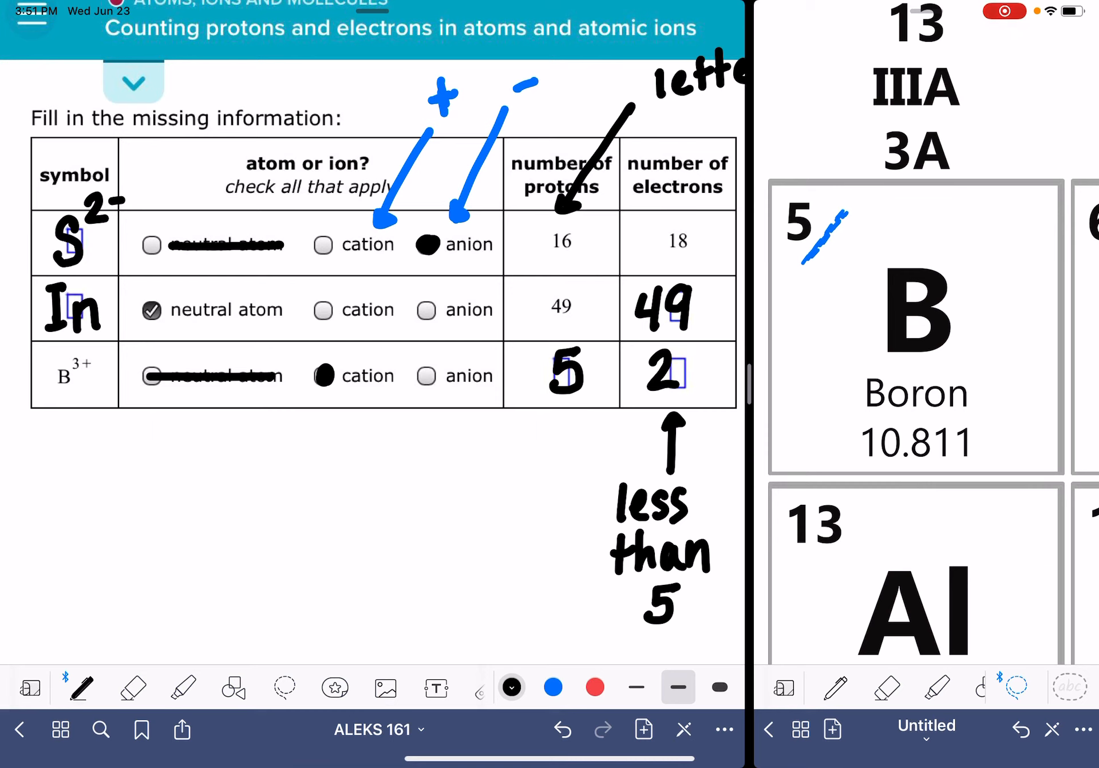